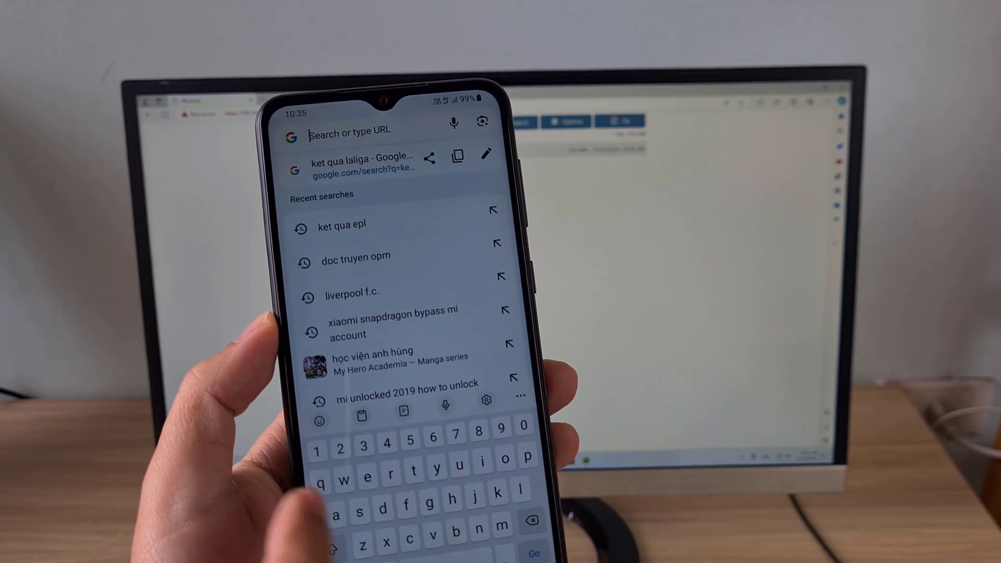
Step: Start entering the server address netvn.freeddns.org in Chrome on the phone
{"action": "type", "text": "netvn.freeddns.org"}
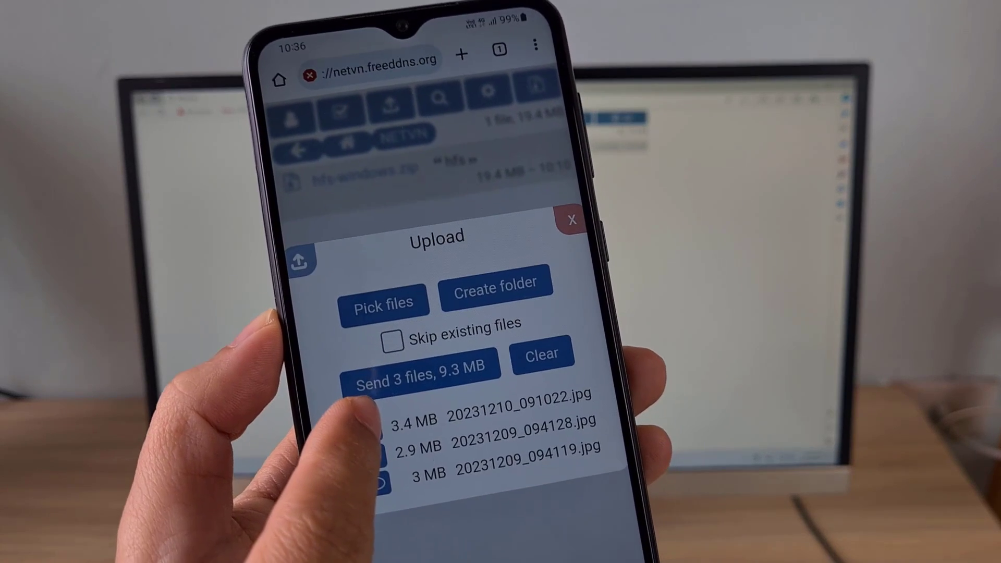
Step: Send the three queued .jpg photos (9.3 MB) to the NETVN folder
{"action": "left_click", "coordinate": [423, 374]}
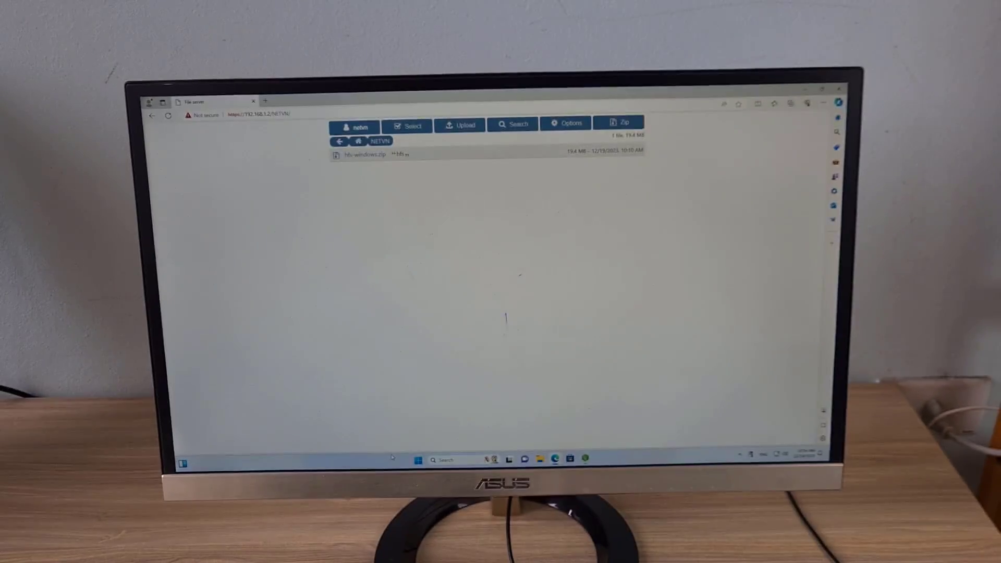
Step: Refresh the NETVN listing on the PC and show details for 20231209_094119.jpg
{"action": "left_click", "coordinate": [168, 116]}
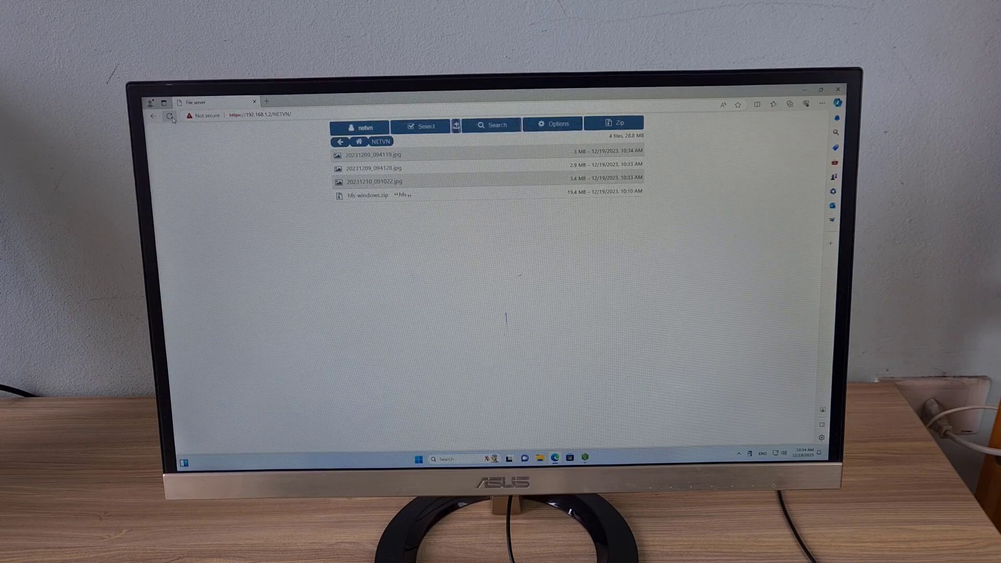
{"action": "left_click", "coordinate": [370, 154]}
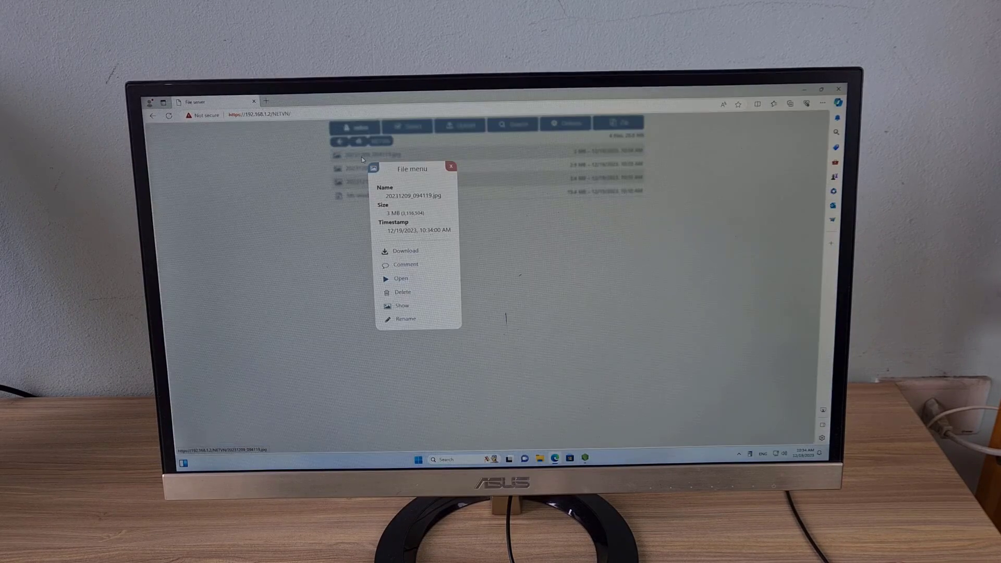